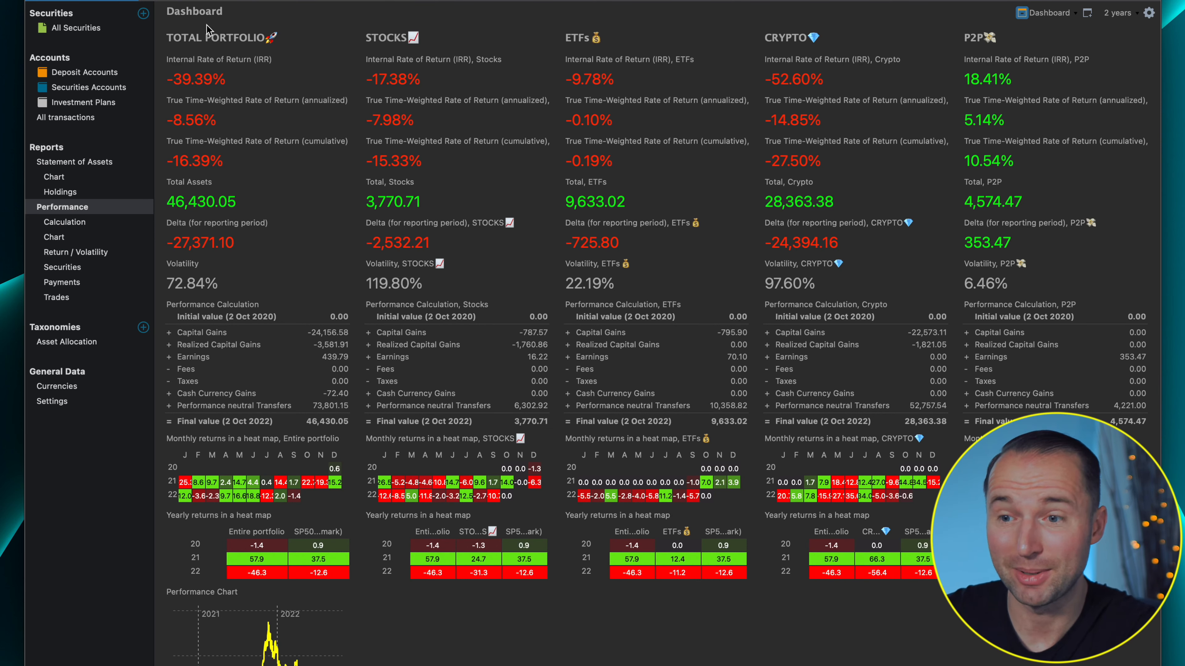
{"action": "mouse_move", "coordinate": [243, 219]}
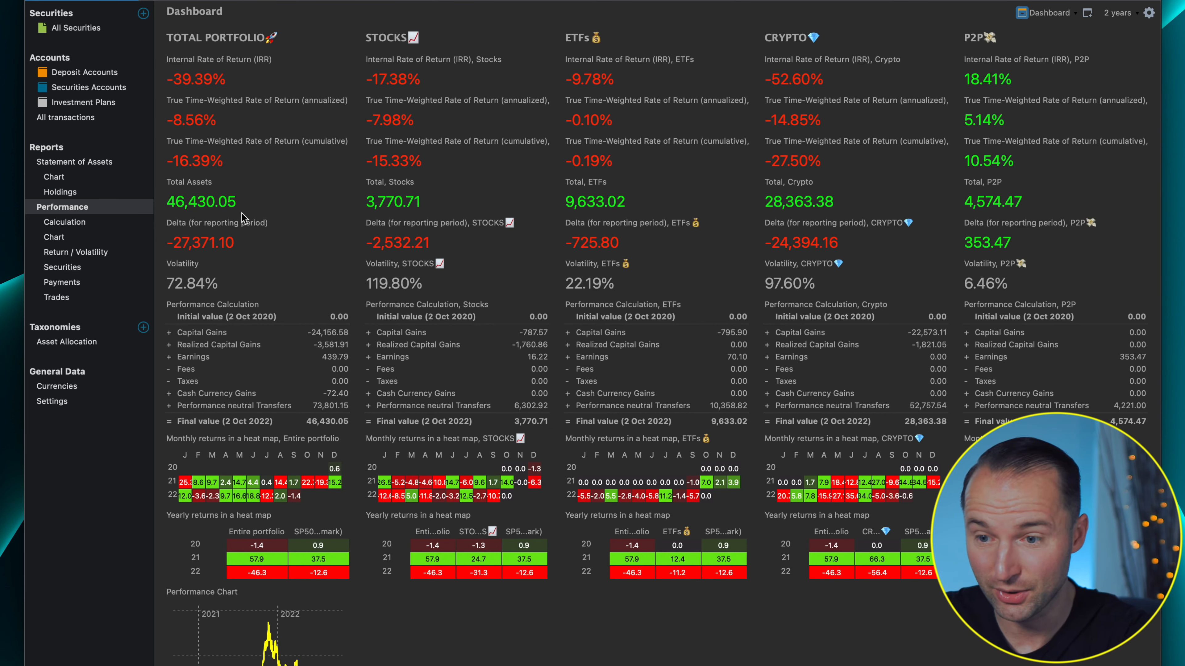
{"action": "mouse_move", "coordinate": [253, 160]}
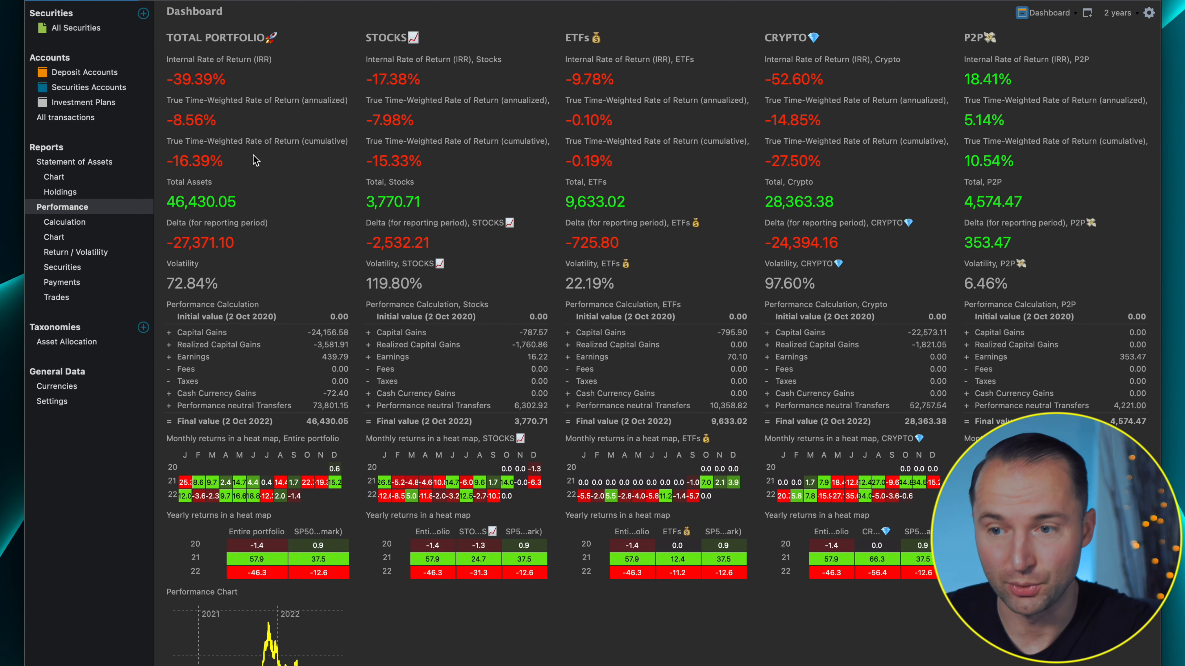
Set the dashboard reporting period to 1 year (2 Oct 2021 to 2 Oct 2022).
{"action": "left_click", "coordinate": [1115, 13]}
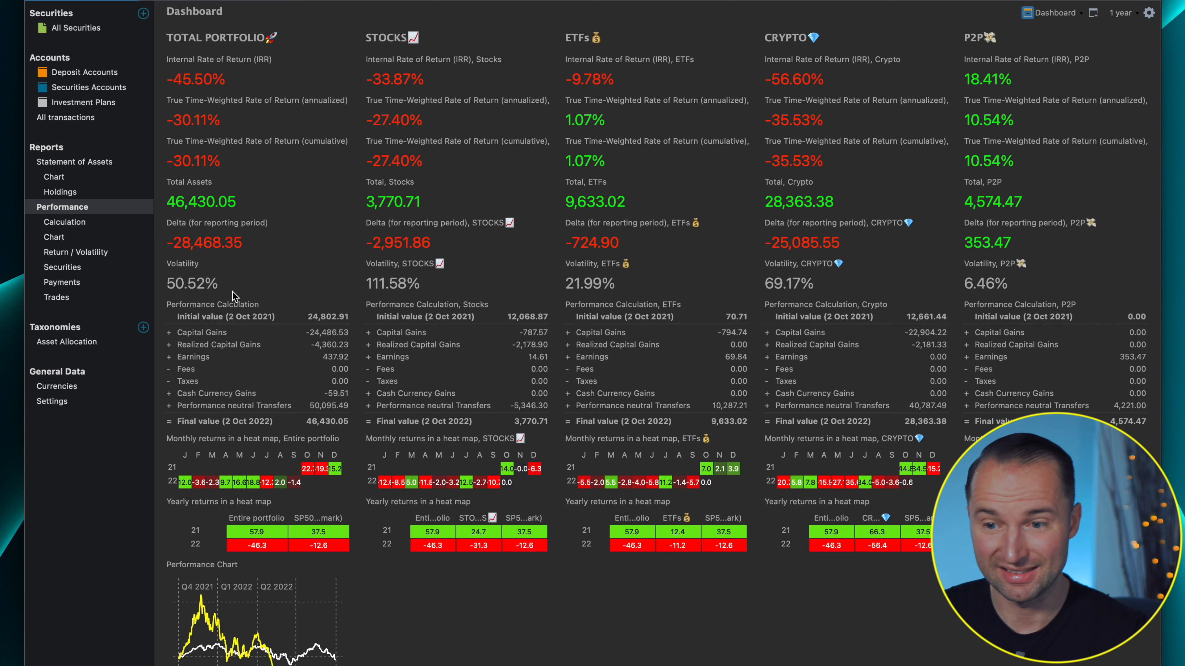
{"action": "mouse_move", "coordinate": [256, 270]}
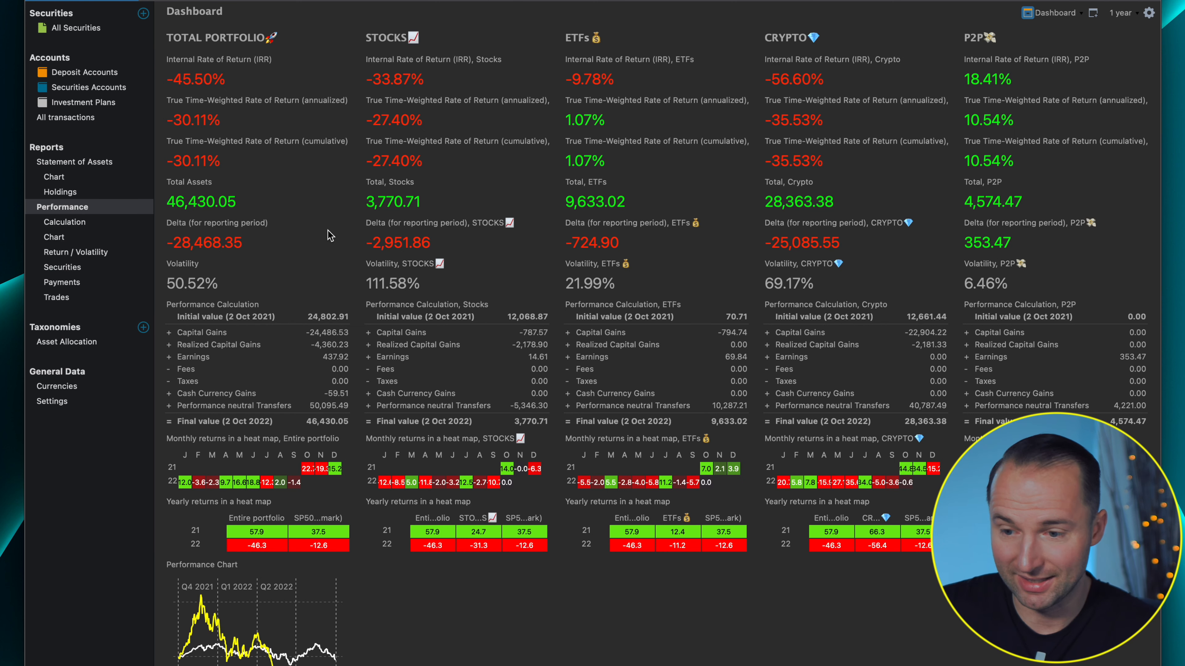
{"action": "mouse_move", "coordinate": [240, 353]}
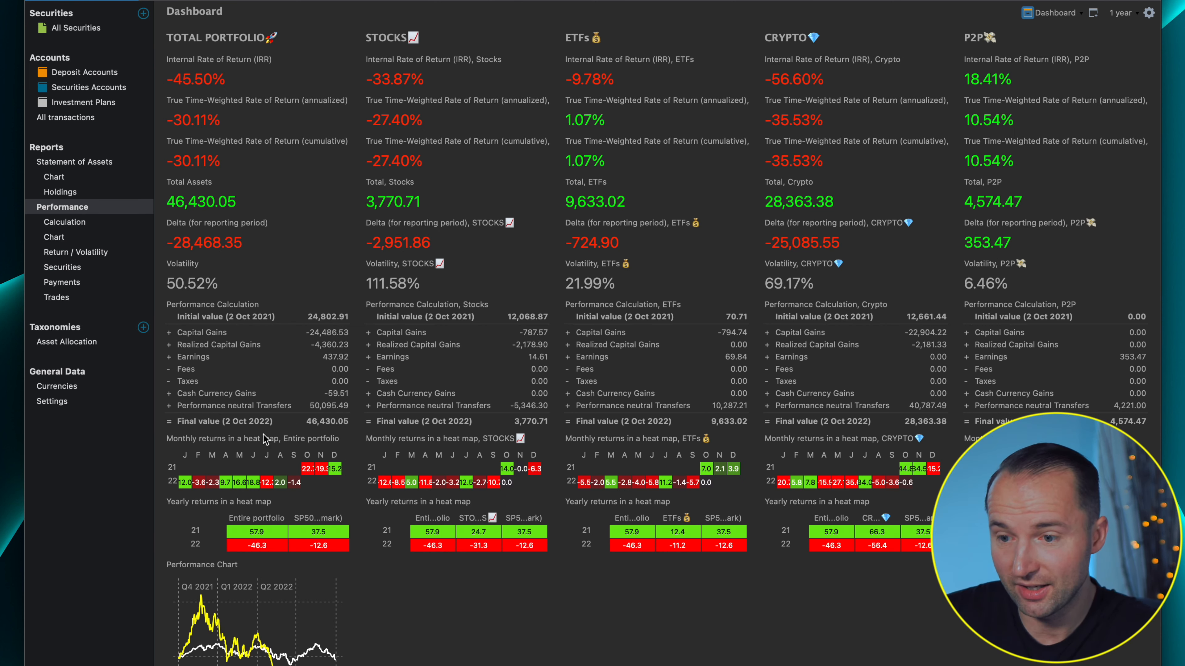
{"action": "mouse_move", "coordinate": [301, 469]}
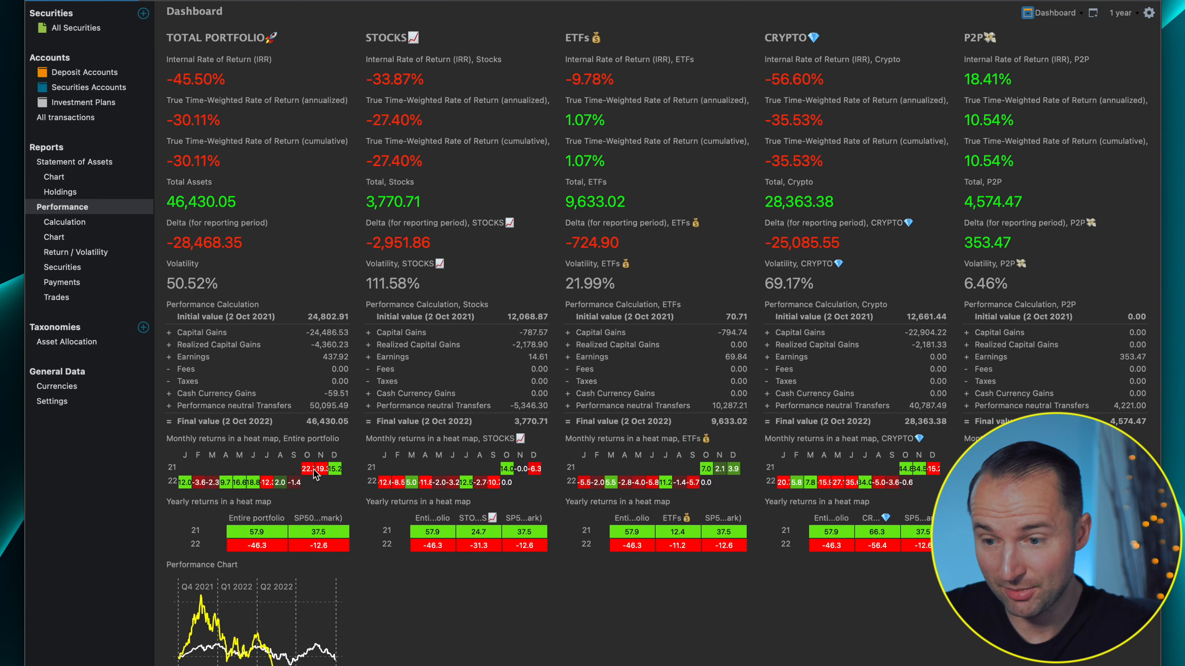
{"action": "mouse_move", "coordinate": [336, 472]}
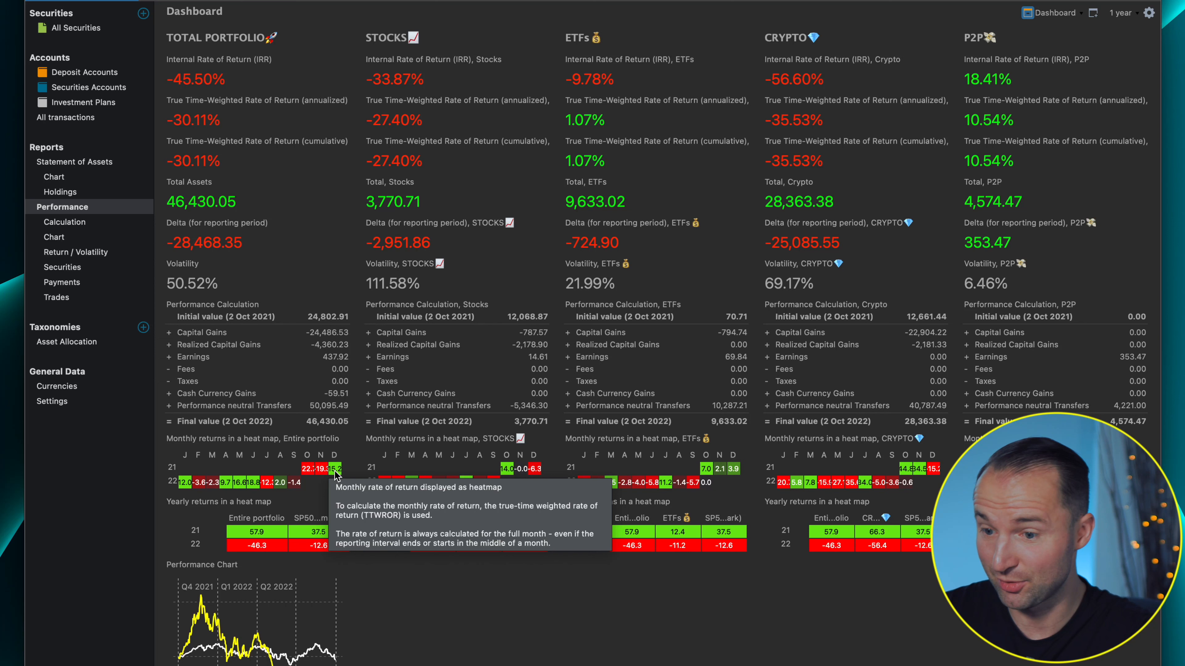
{"action": "mouse_move", "coordinate": [240, 488]}
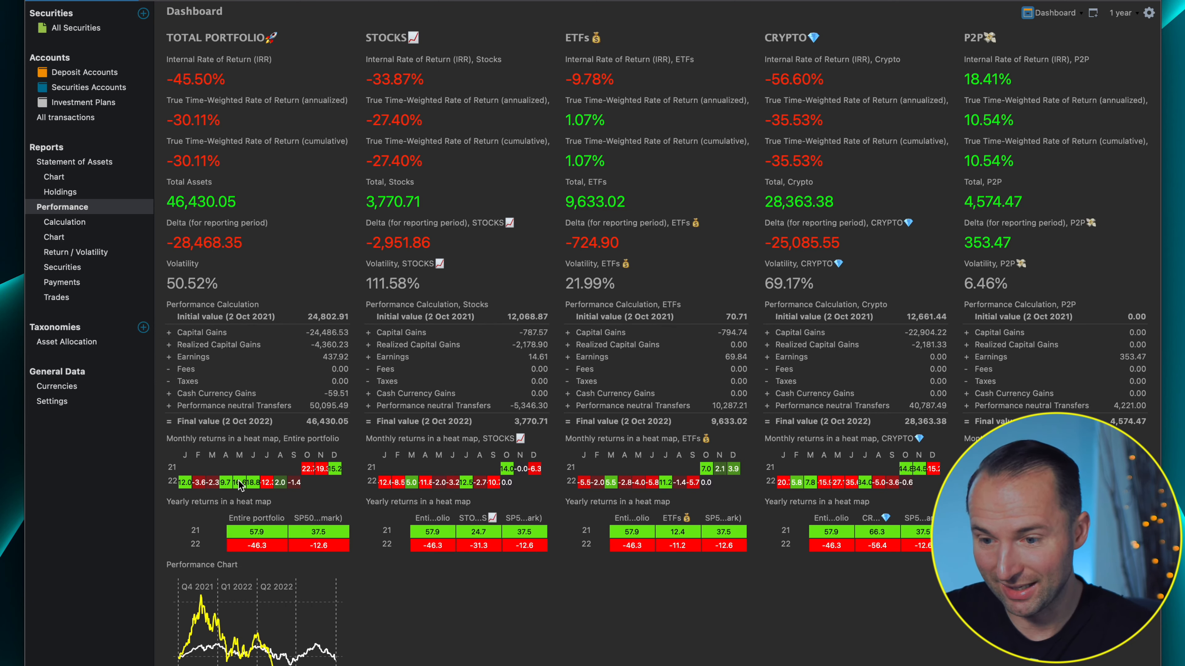
{"action": "mouse_move", "coordinate": [260, 488]}
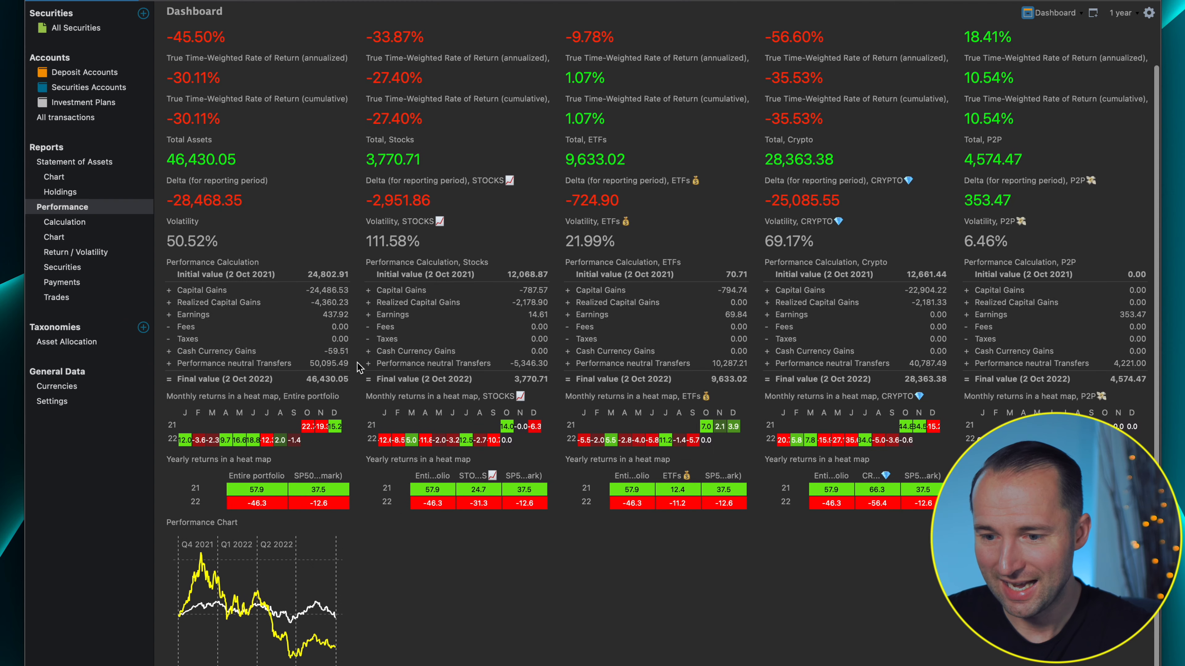
{"action": "mouse_move", "coordinate": [285, 517]}
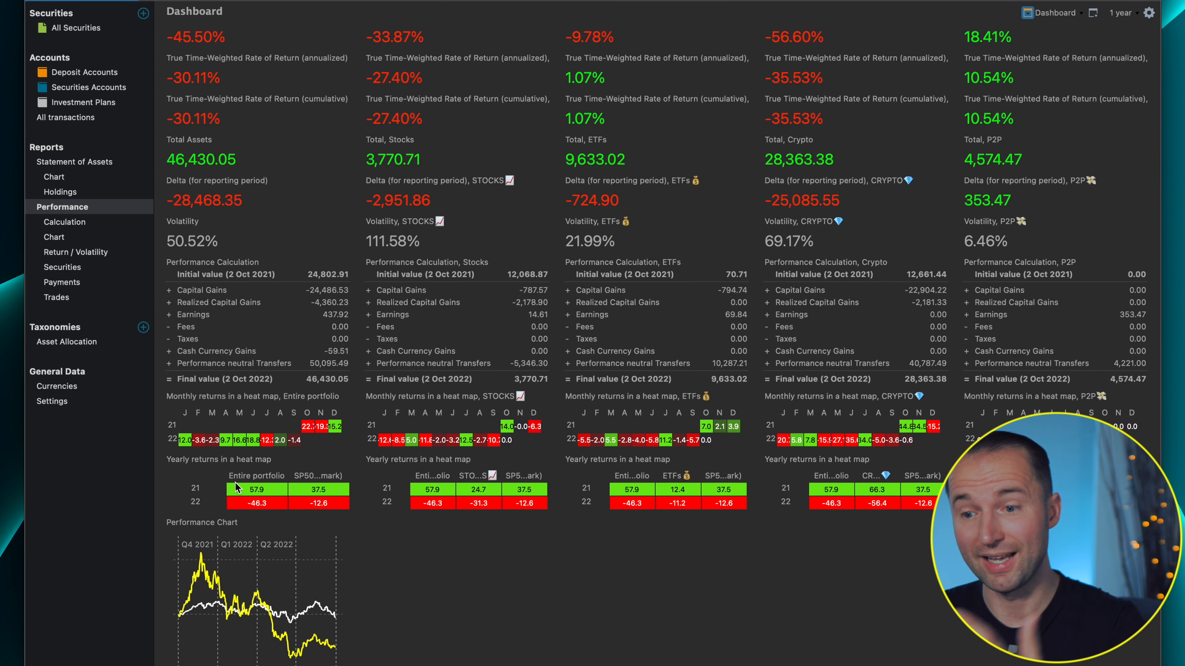
{"action": "mouse_move", "coordinate": [217, 496]}
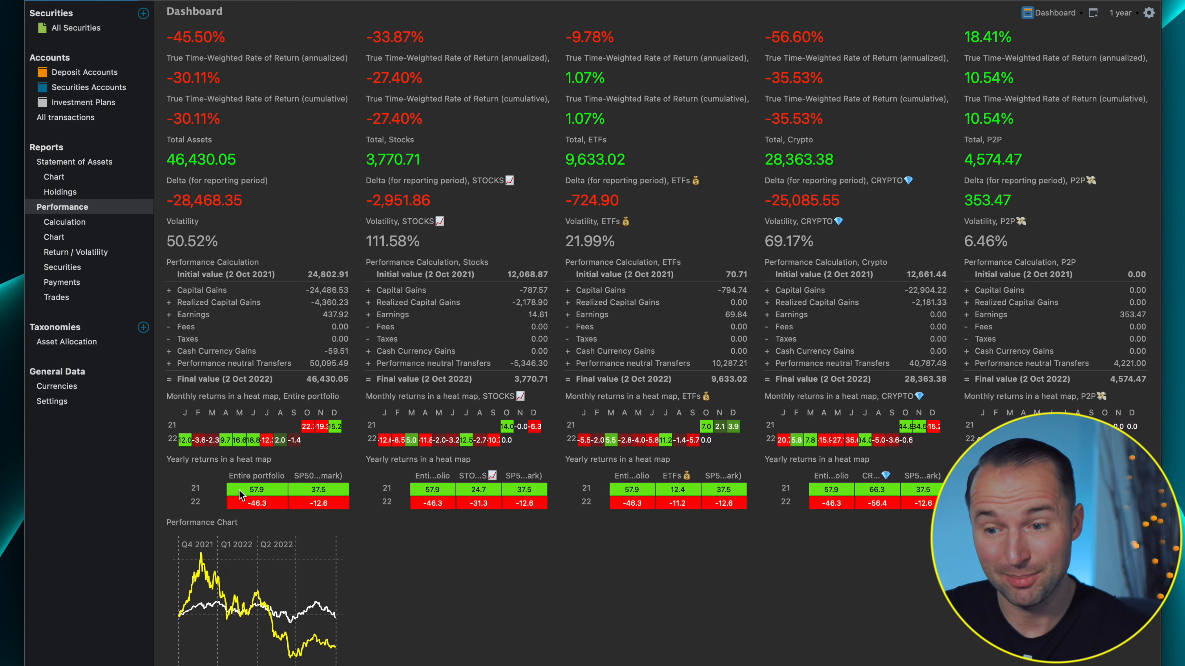
{"action": "mouse_move", "coordinate": [353, 487]}
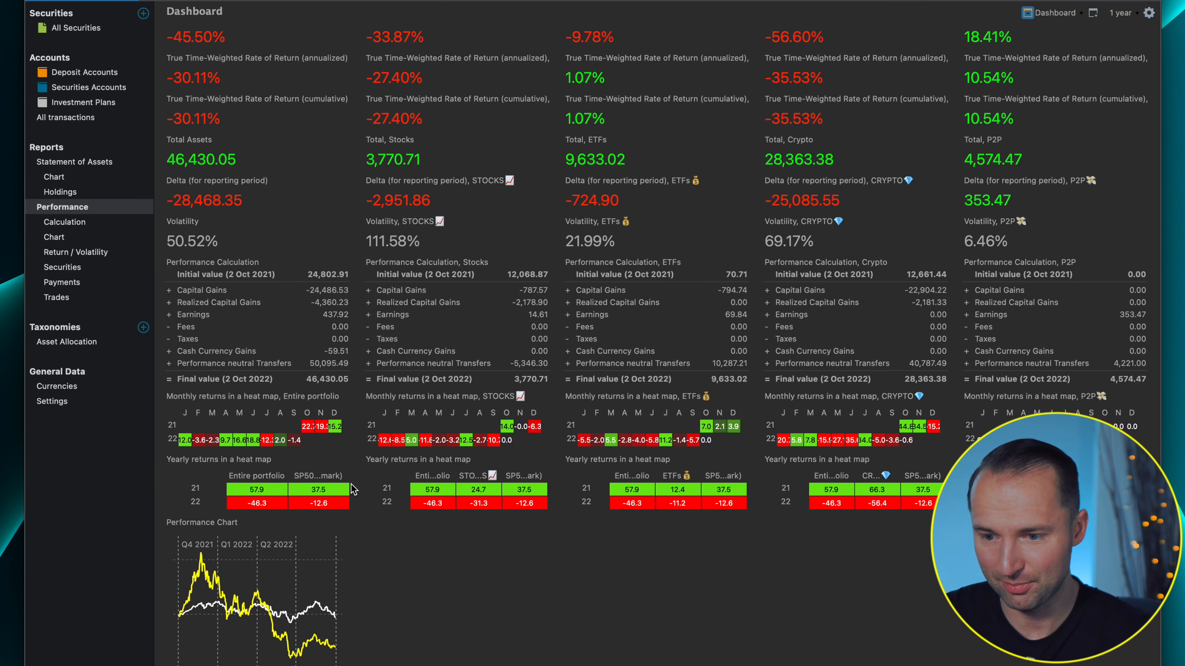
{"action": "mouse_move", "coordinate": [323, 520]}
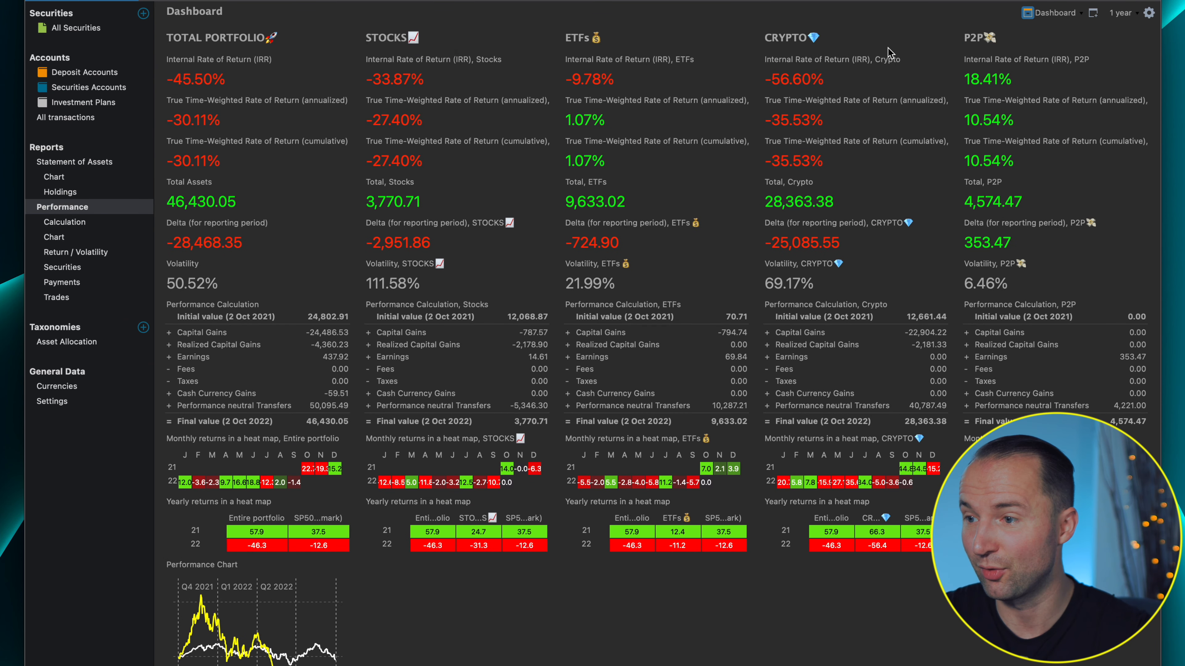
{"action": "mouse_move", "coordinate": [456, 124]}
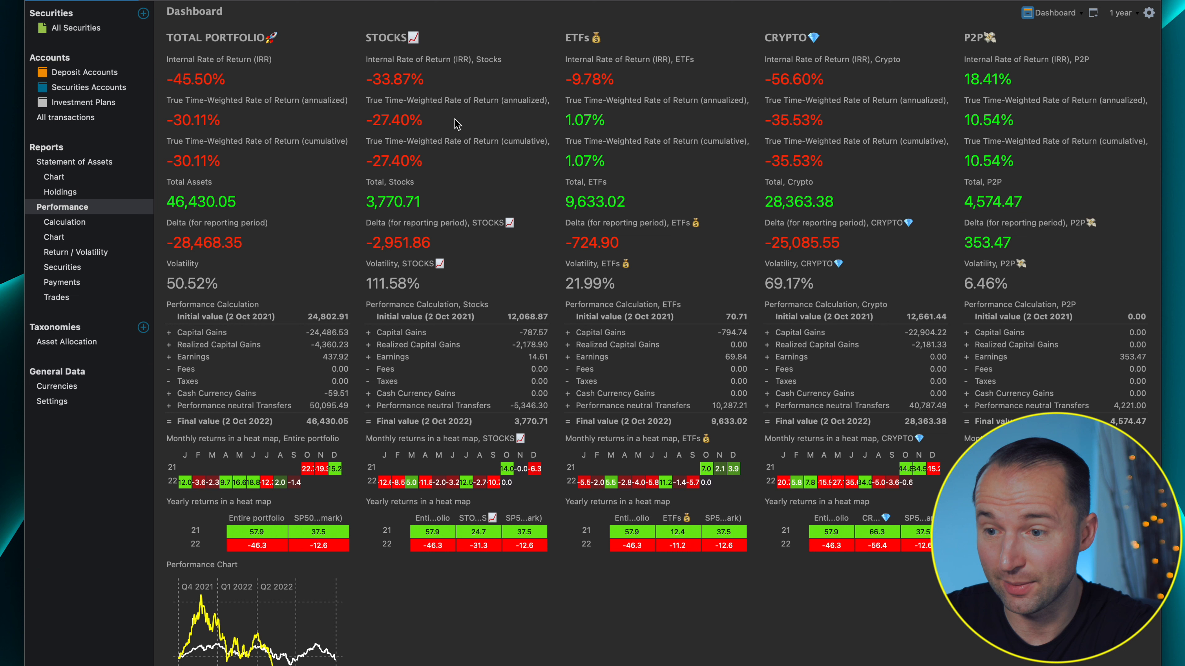